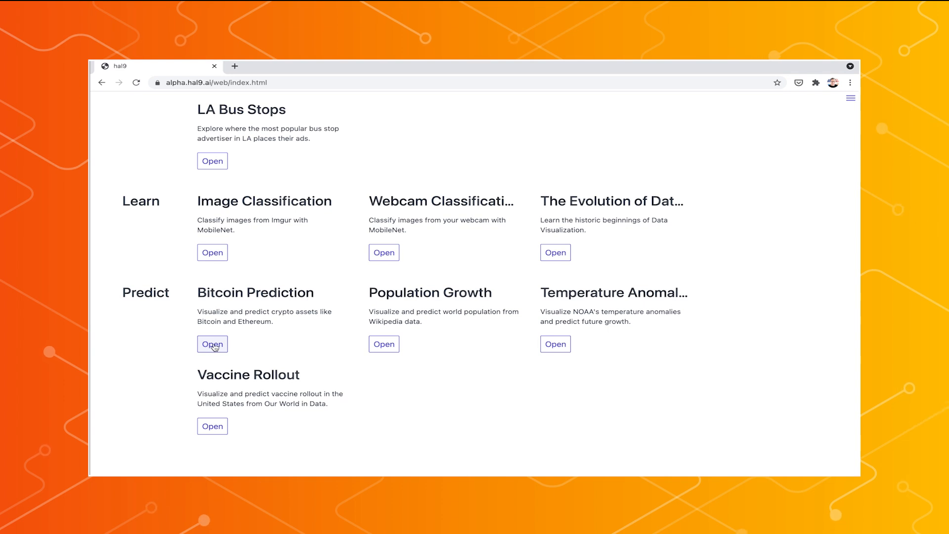
- Open the Bitcoin Prediction example project from the gallery
{"action": "left_click", "coordinate": [213, 344]}
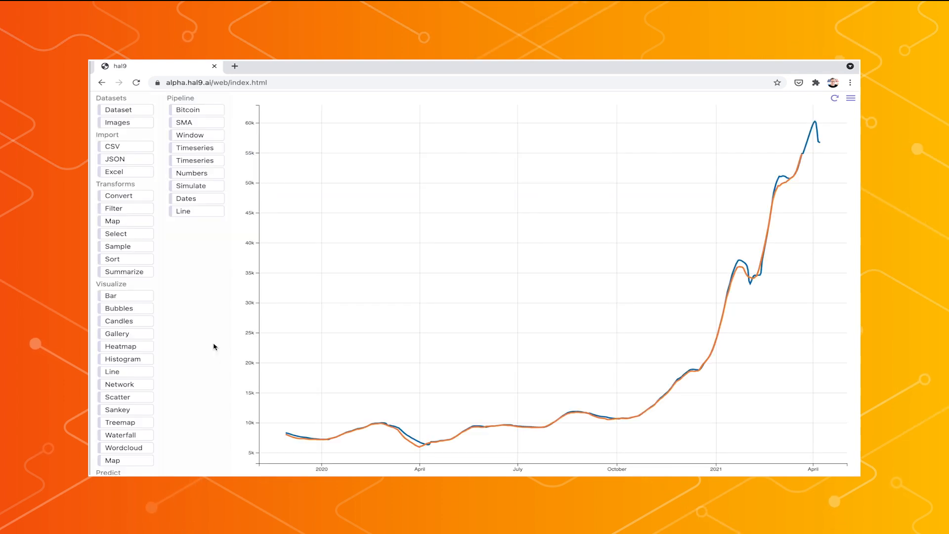
{"action": "mouse_move", "coordinate": [556, 377]}
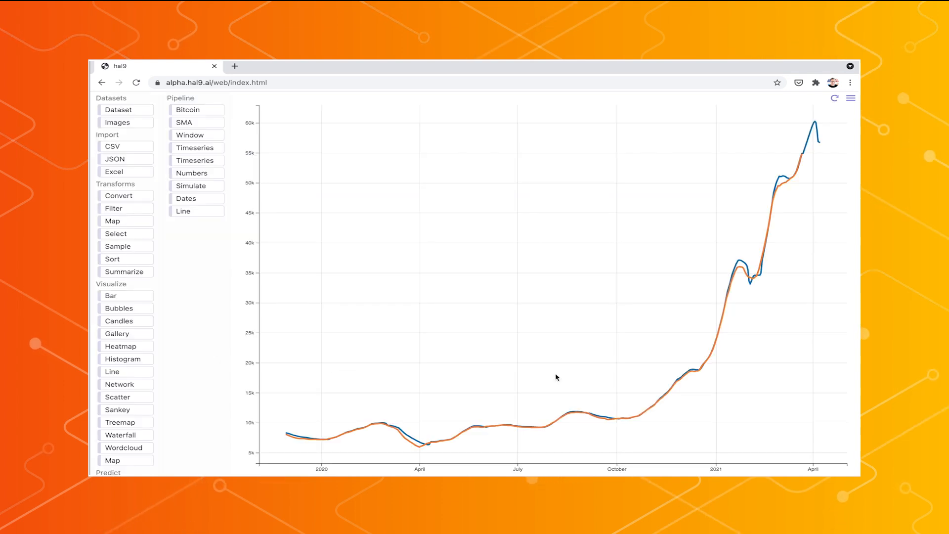
{"action": "mouse_move", "coordinate": [569, 364]}
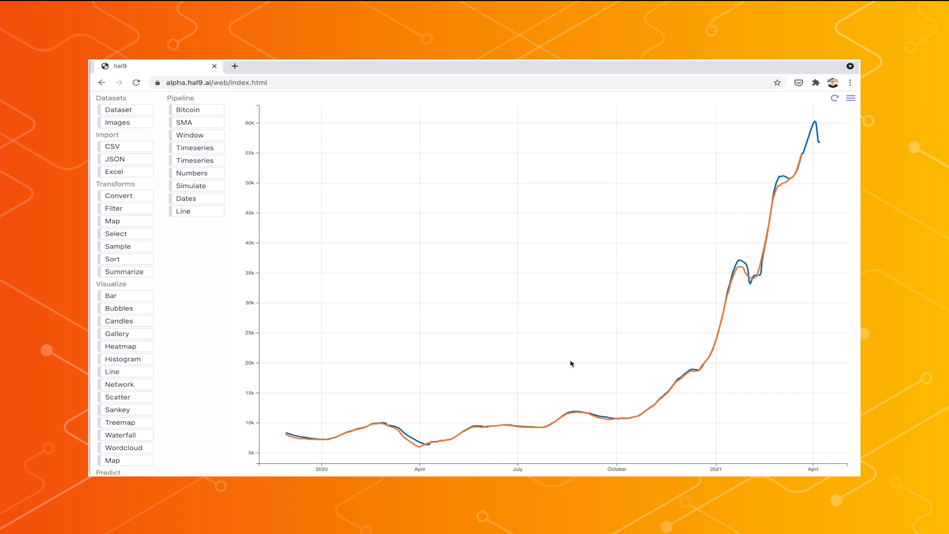
{"action": "mouse_move", "coordinate": [650, 237]}
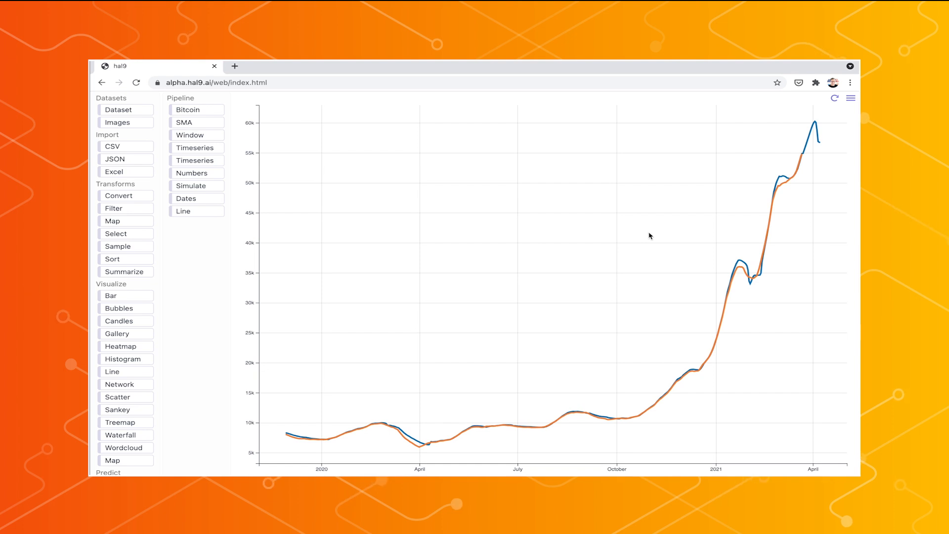
{"action": "mouse_move", "coordinate": [298, 125]}
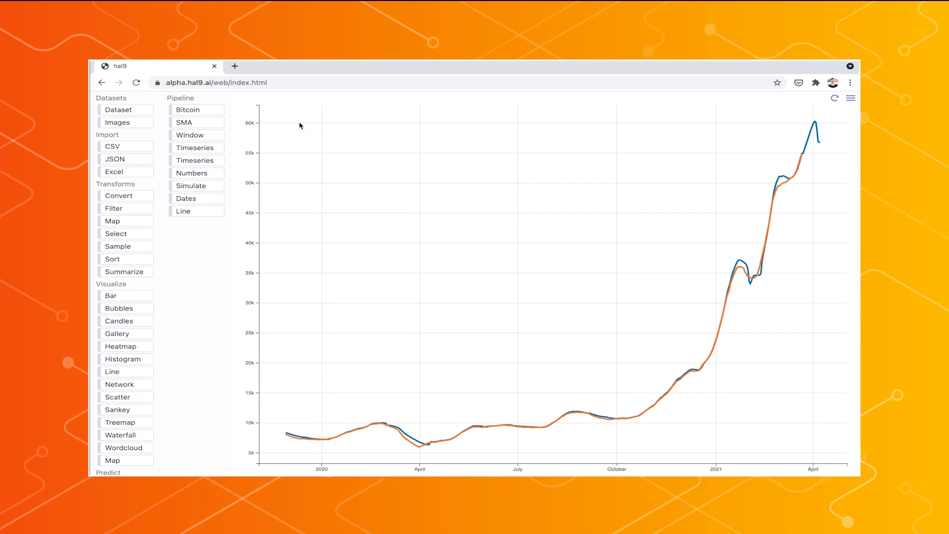
- View the Timeseries step's code, scrolling through the LSTM training and future-prediction loop
{"action": "left_click", "coordinate": [195, 148]}
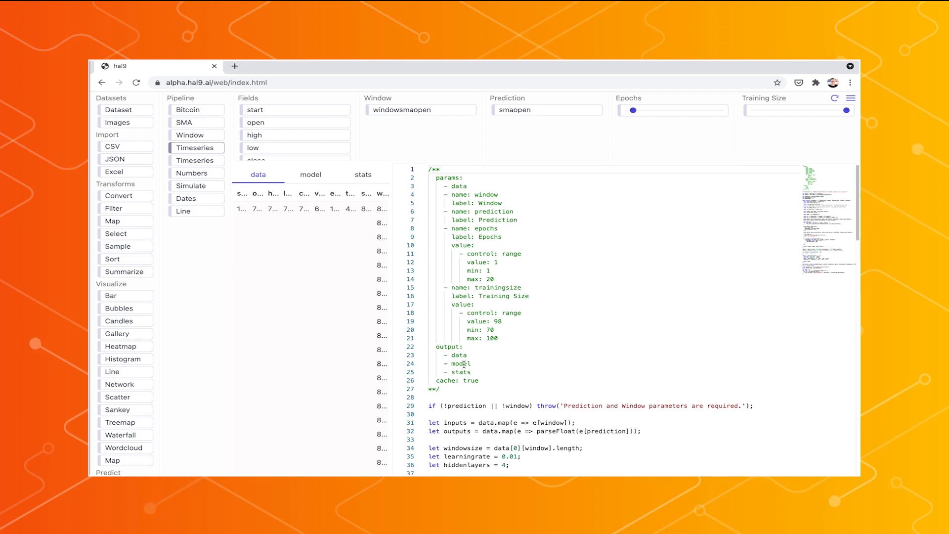
{"action": "scroll", "scroll_direction": "down", "scroll_amount": 3}
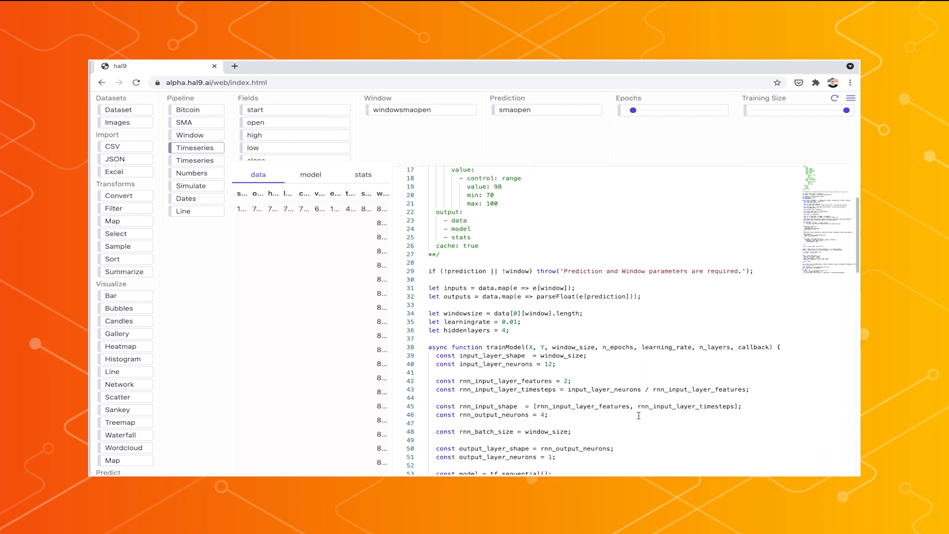
{"action": "scroll", "scroll_direction": "down", "scroll_amount": 3}
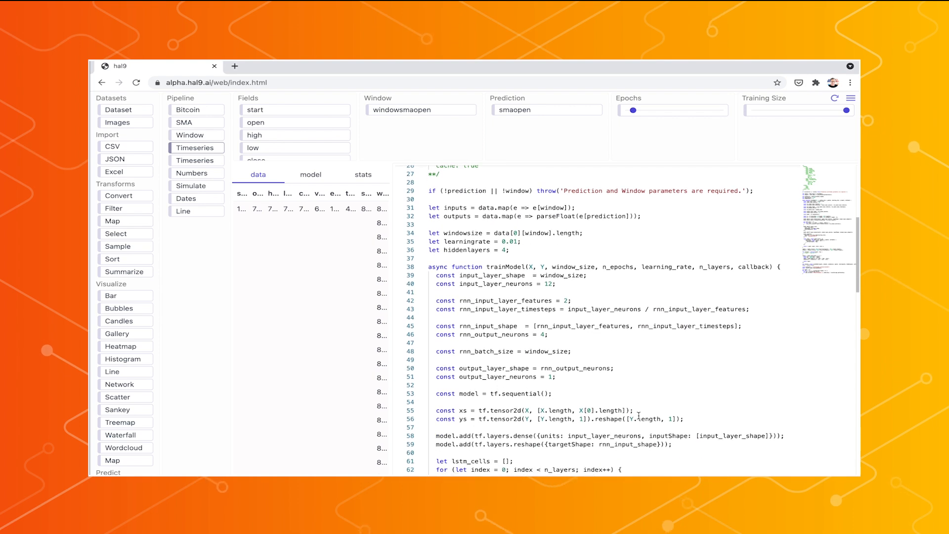
{"action": "scroll", "scroll_direction": "down", "scroll_amount": 3}
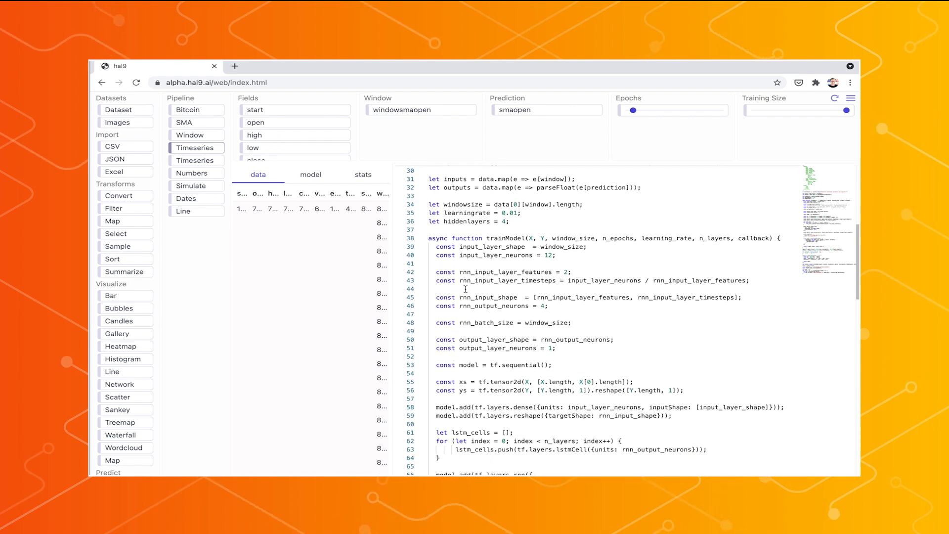
{"action": "scroll", "scroll_direction": "down", "scroll_amount": 3}
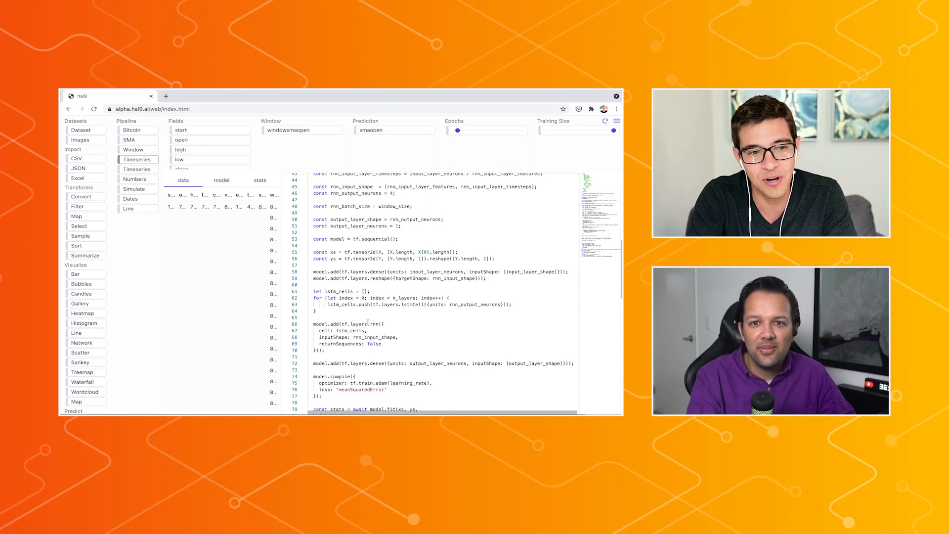
{"action": "scroll", "scroll_direction": "down", "scroll_amount": 3}
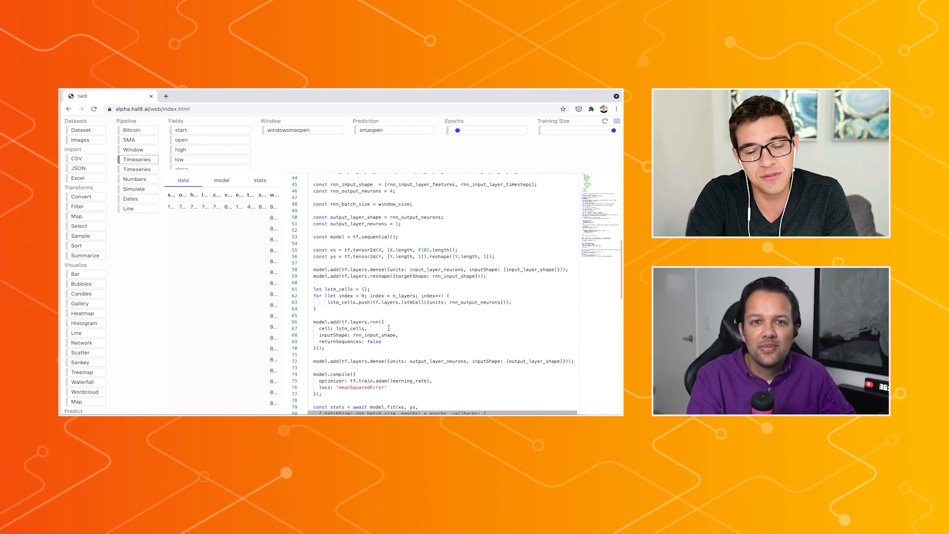
{"action": "scroll", "scroll_direction": "down", "scroll_amount": 3}
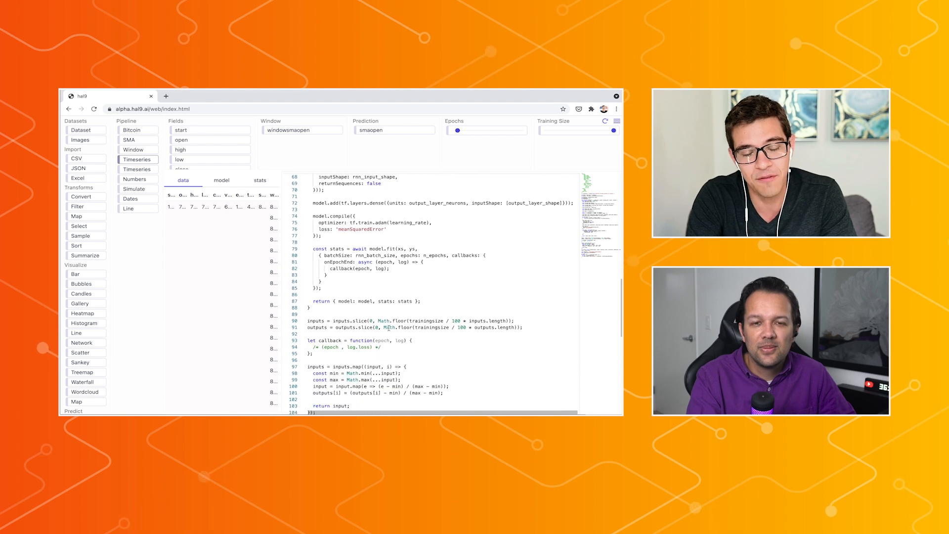
{"action": "scroll", "scroll_direction": "down", "scroll_amount": 3}
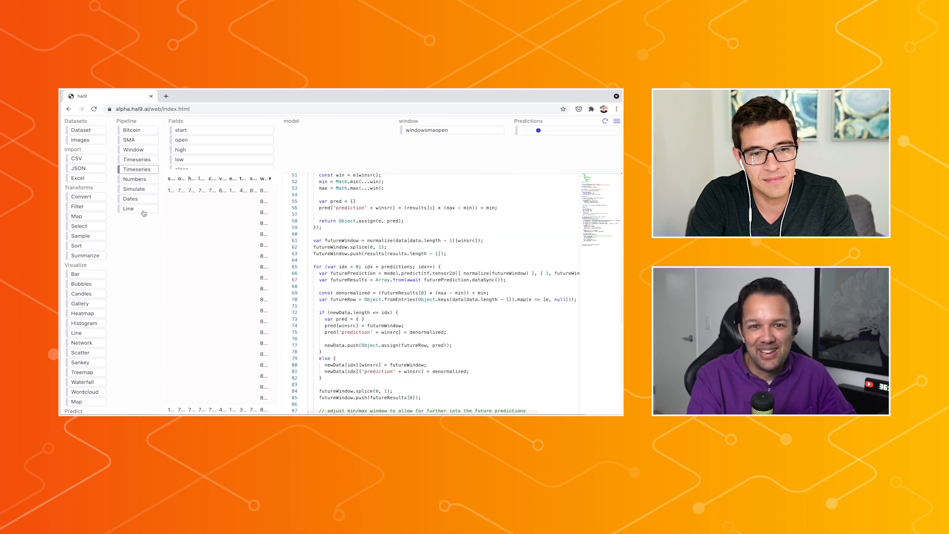
- Show the Line step's predicted-price chart, then return to and reload the project gallery
{"action": "left_click", "coordinate": [617, 121]}
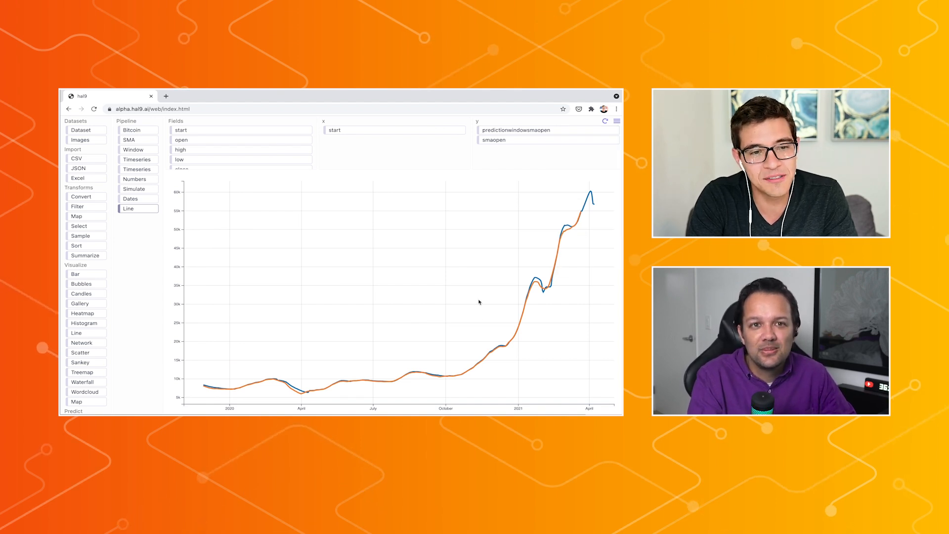
{"action": "mouse_move", "coordinate": [215, 229]}
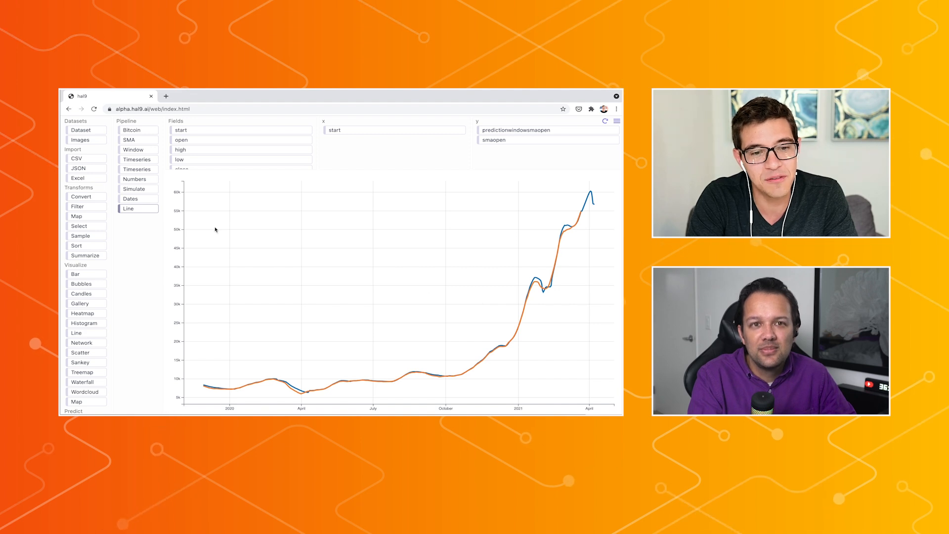
{"action": "left_click", "coordinate": [94, 108]}
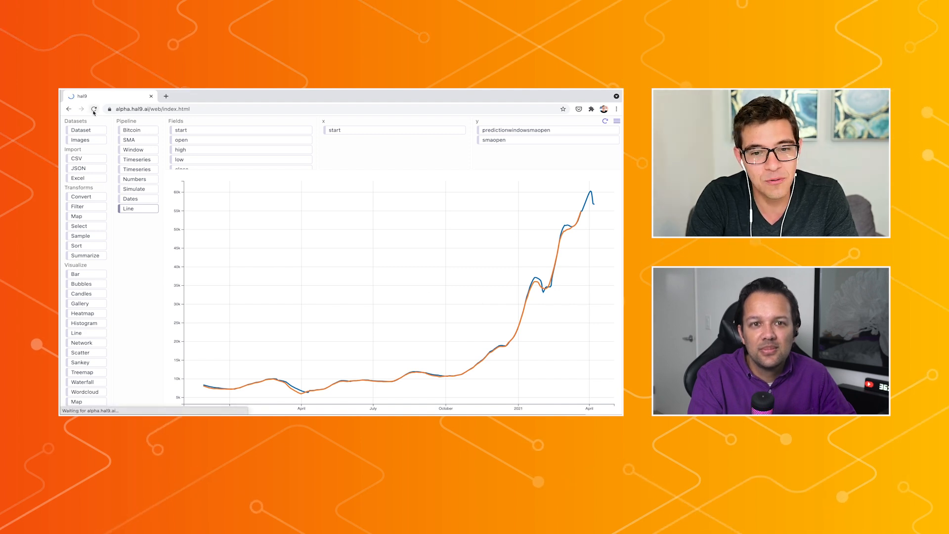
{"action": "left_click", "coordinate": [94, 109]}
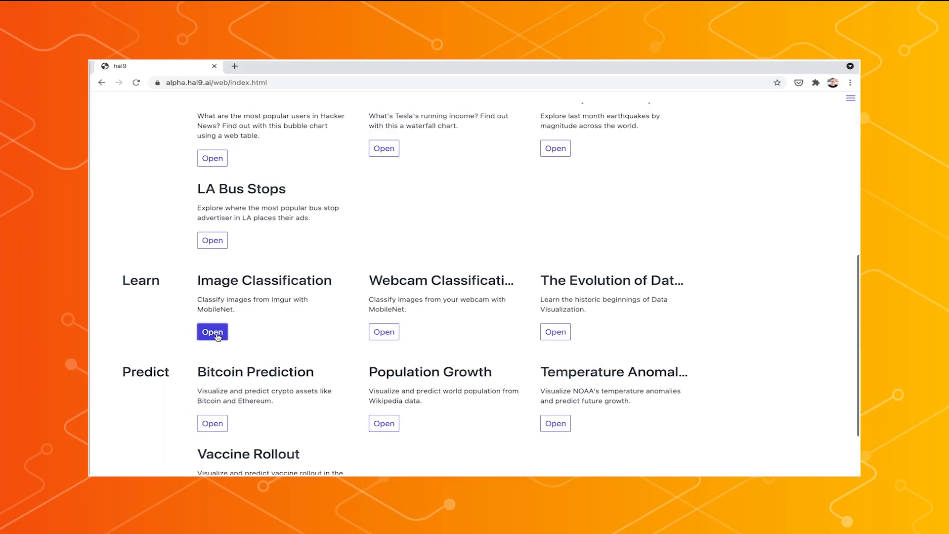
- Open the Image Classification example and let the MobileNet predictions load
{"action": "left_click", "coordinate": [212, 331]}
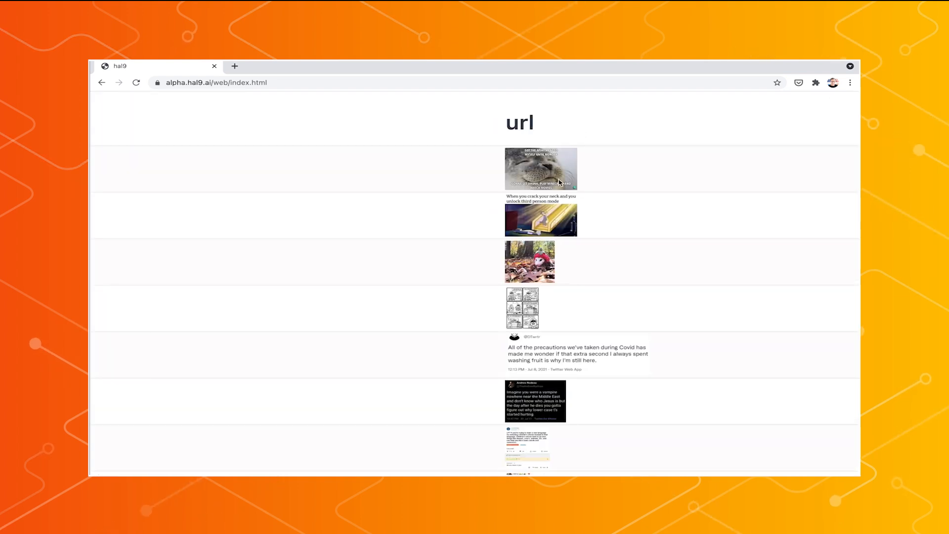
{"action": "mouse_move", "coordinate": [526, 194]}
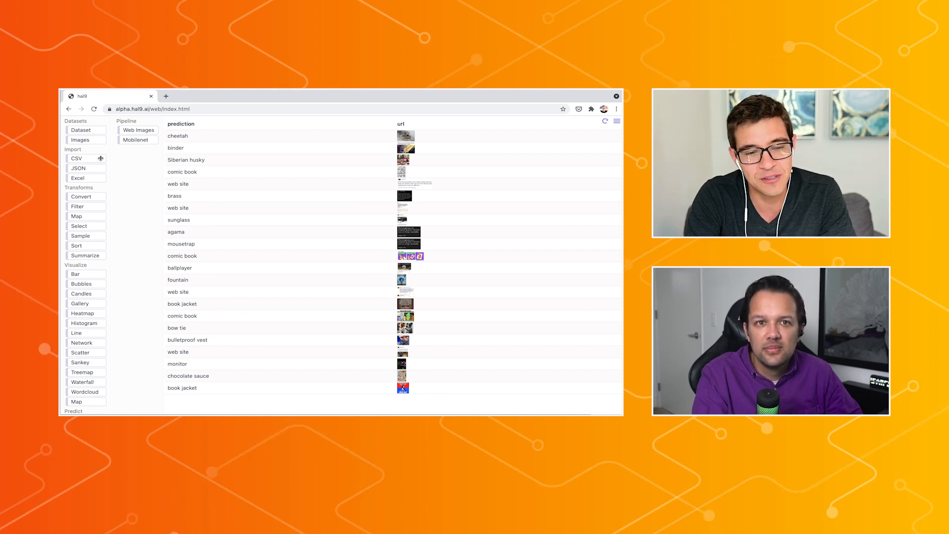
- Return to the project gallery and scroll down to the Predict section
{"action": "left_click", "coordinate": [94, 109]}
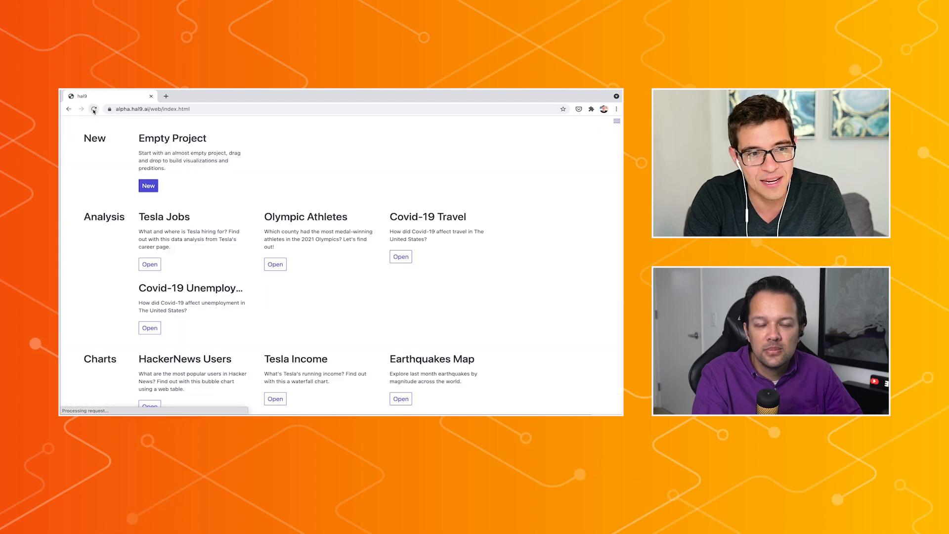
{"action": "scroll", "scroll_direction": "down", "scroll_amount": 3}
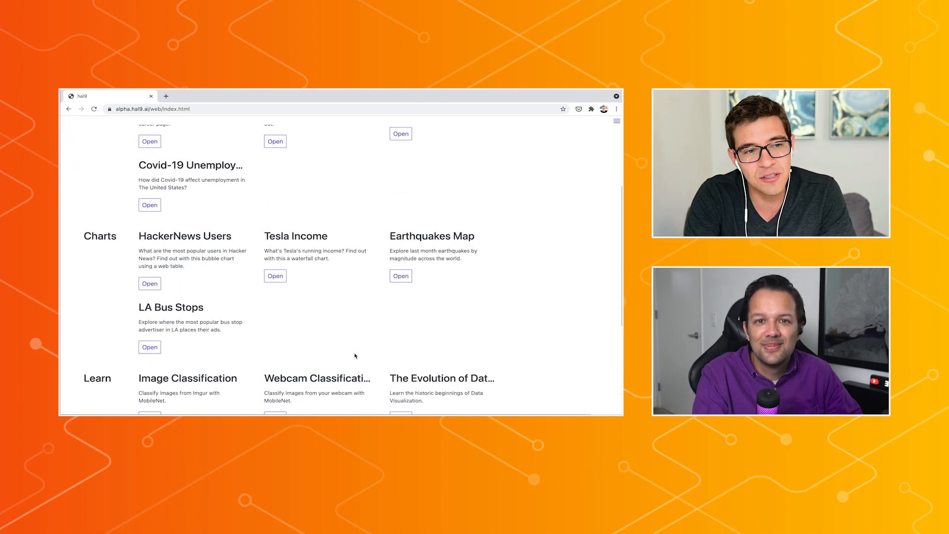
{"action": "scroll", "scroll_direction": "down", "scroll_amount": 3}
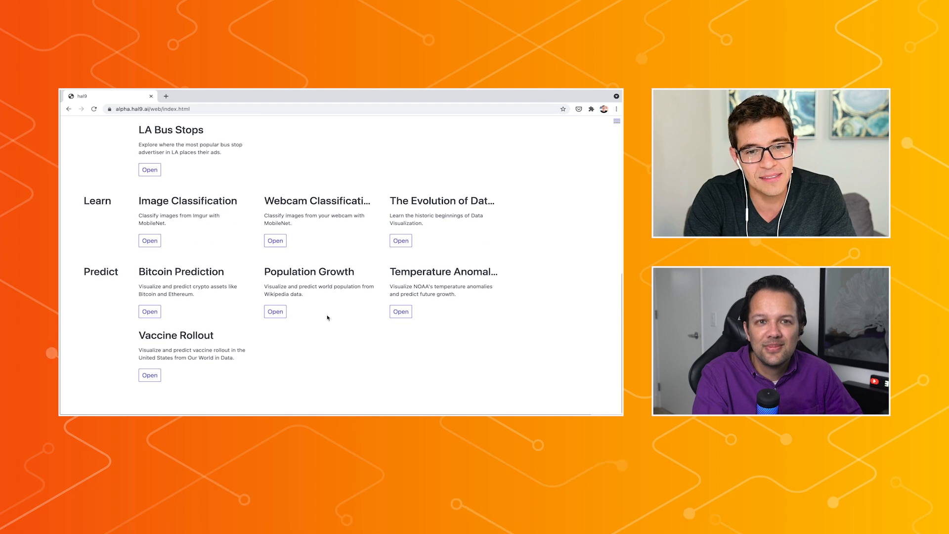
{"action": "mouse_move", "coordinate": [321, 310]}
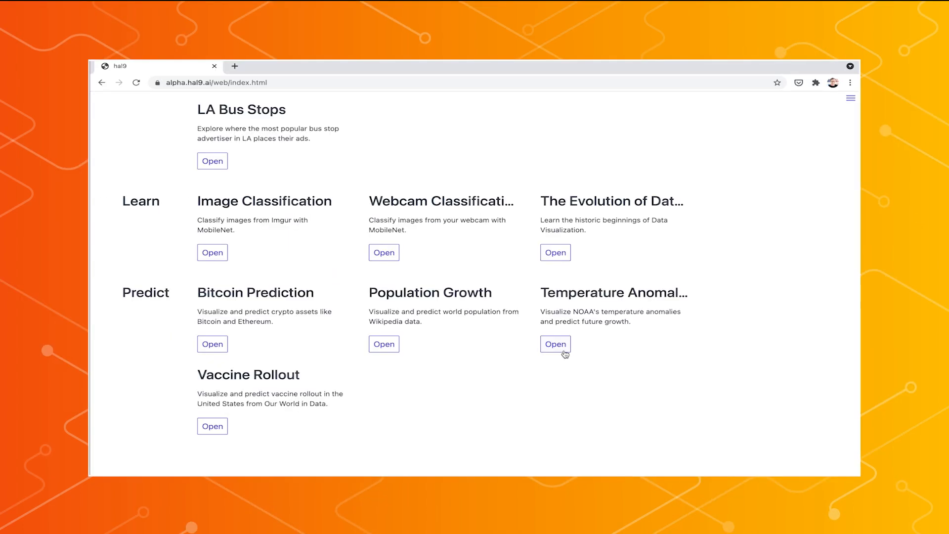
- Open Temperature Anomalies, show the Regression step's chart and switch its type to Linear
{"action": "left_click", "coordinate": [554, 344]}
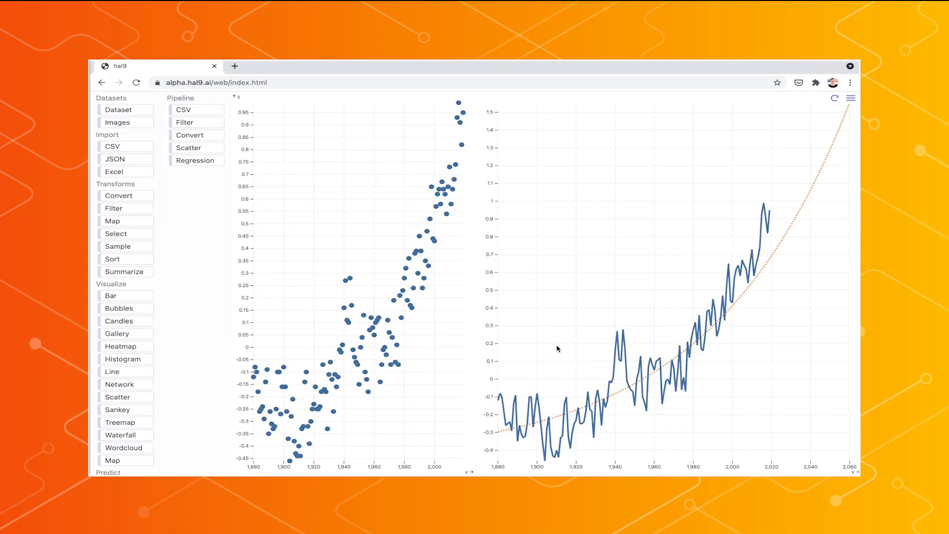
{"action": "left_click", "coordinate": [195, 160]}
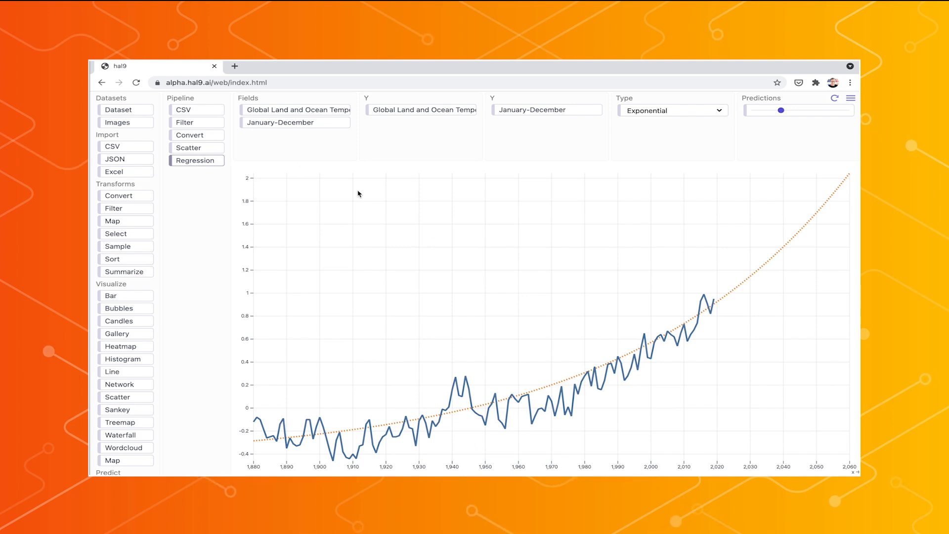
{"action": "mouse_move", "coordinate": [619, 368]}
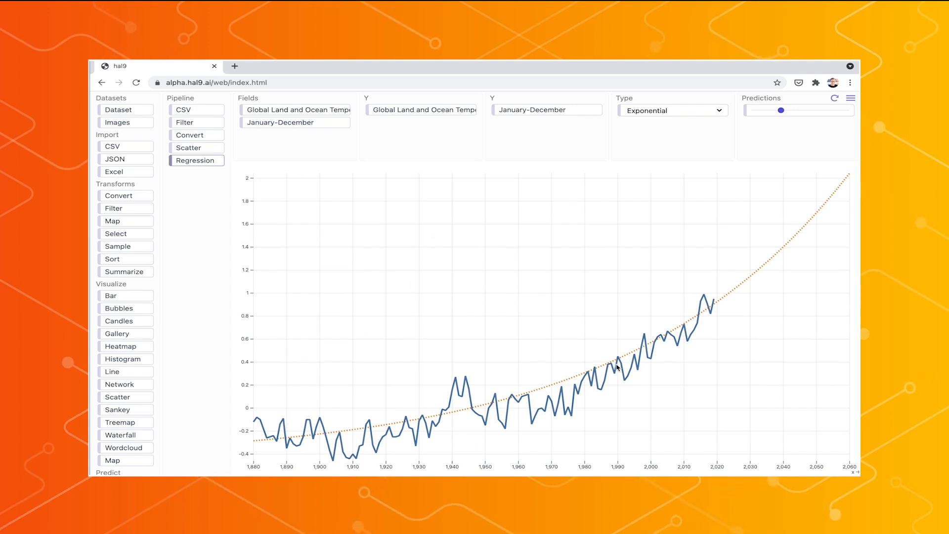
{"action": "mouse_move", "coordinate": [602, 310]}
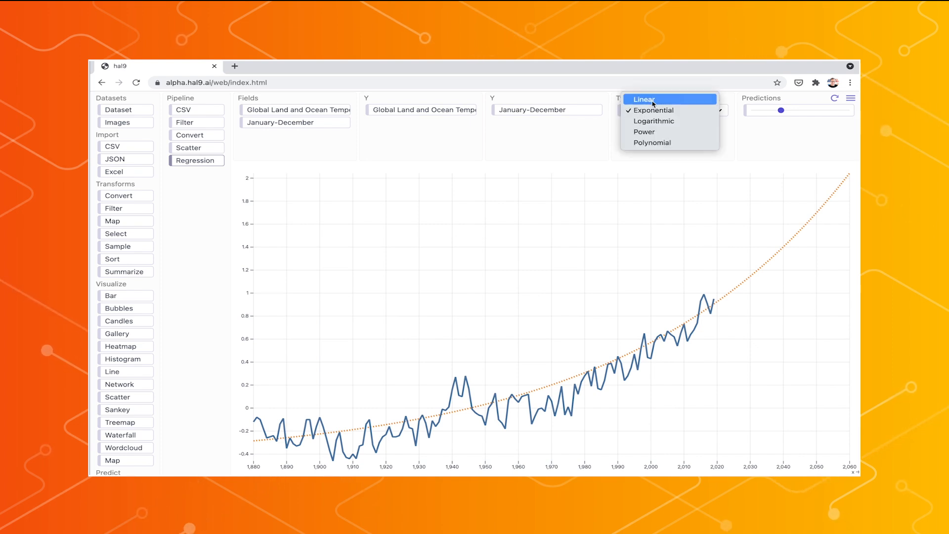
{"action": "left_click", "coordinate": [644, 99]}
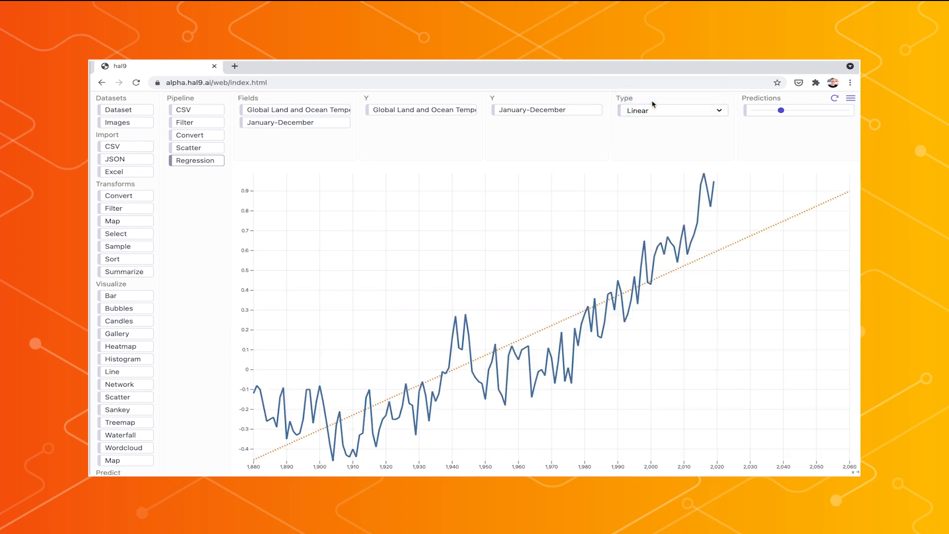
{"action": "mouse_move", "coordinate": [565, 306]}
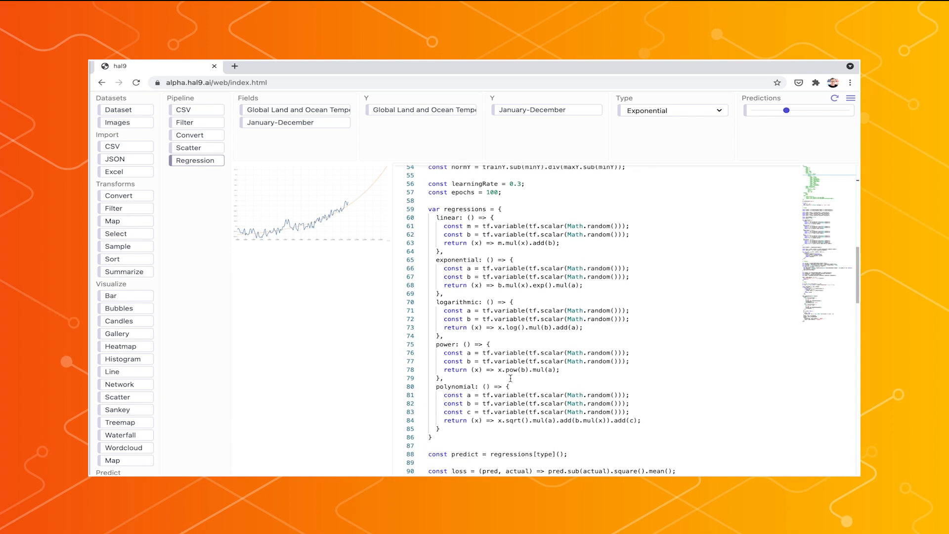
- Scroll the Regression code to the regressions object and mark the x term in the polynomial formula
{"action": "scroll", "scroll_direction": "down", "scroll_amount": 3}
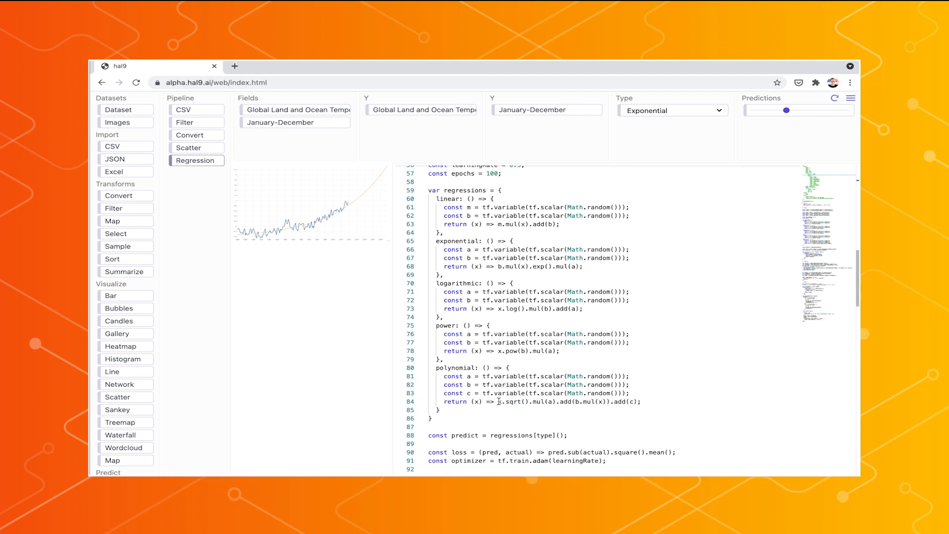
{"action": "double_click", "coordinate": [507, 401]}
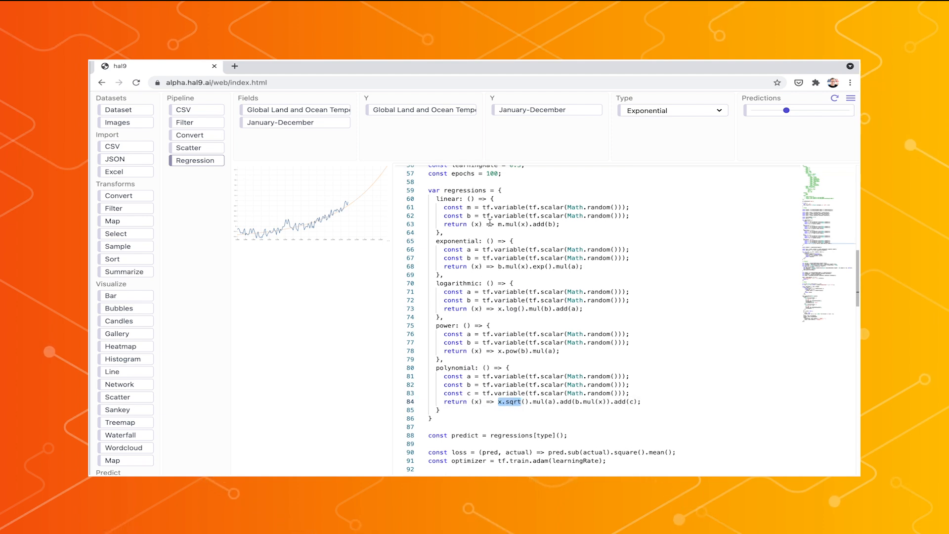